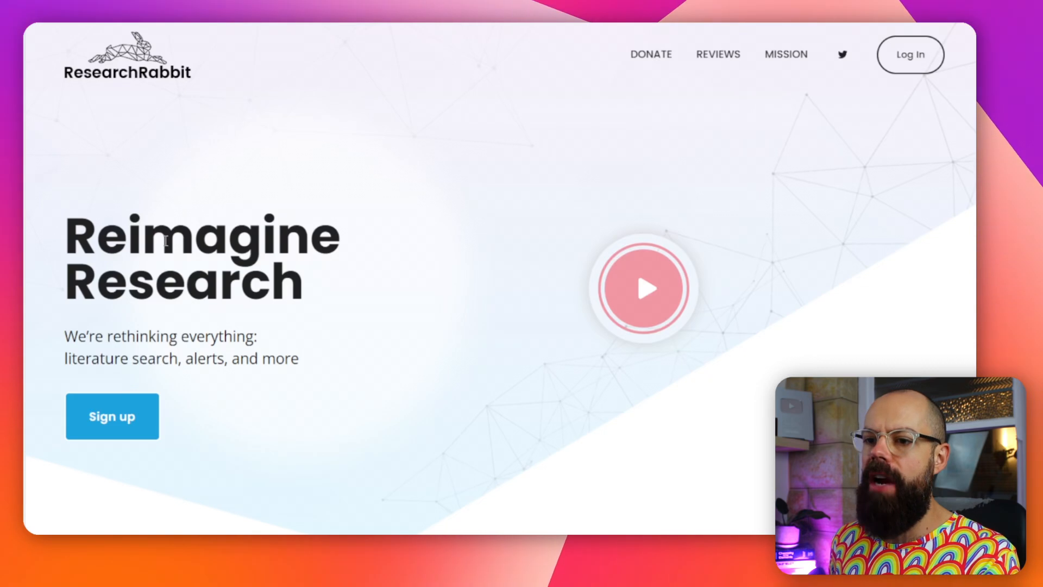
Step: Reach the 'Free for Researchers. Forever.' section and highlight its mission text
scroll(down, 3)
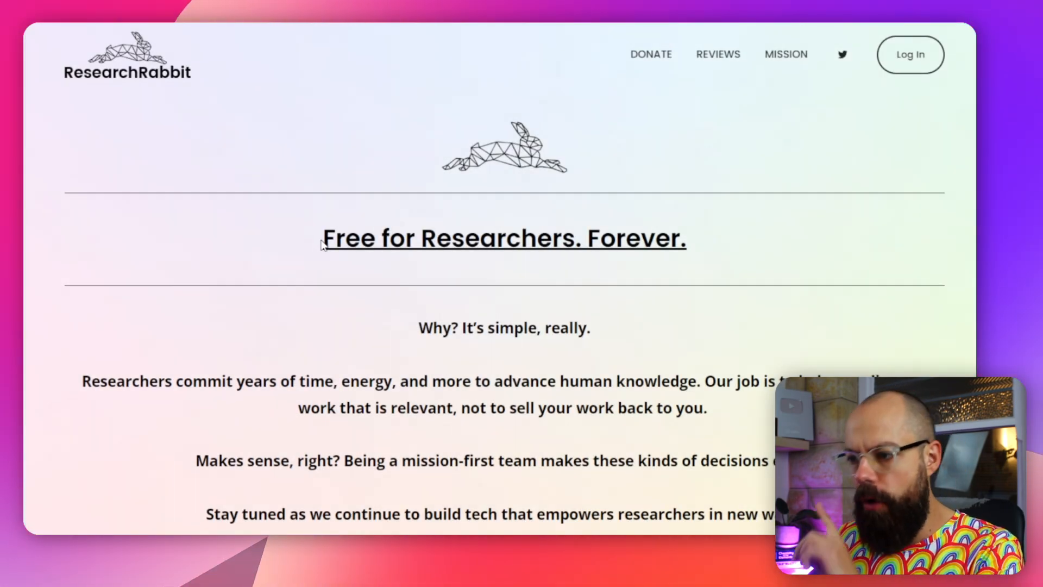
scroll(down, 3)
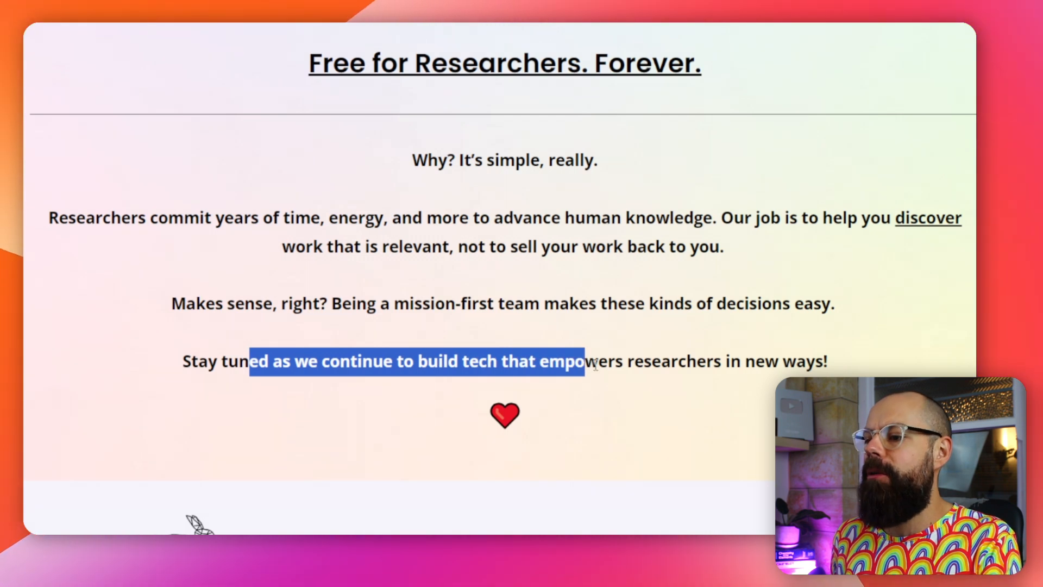
click(737, 360)
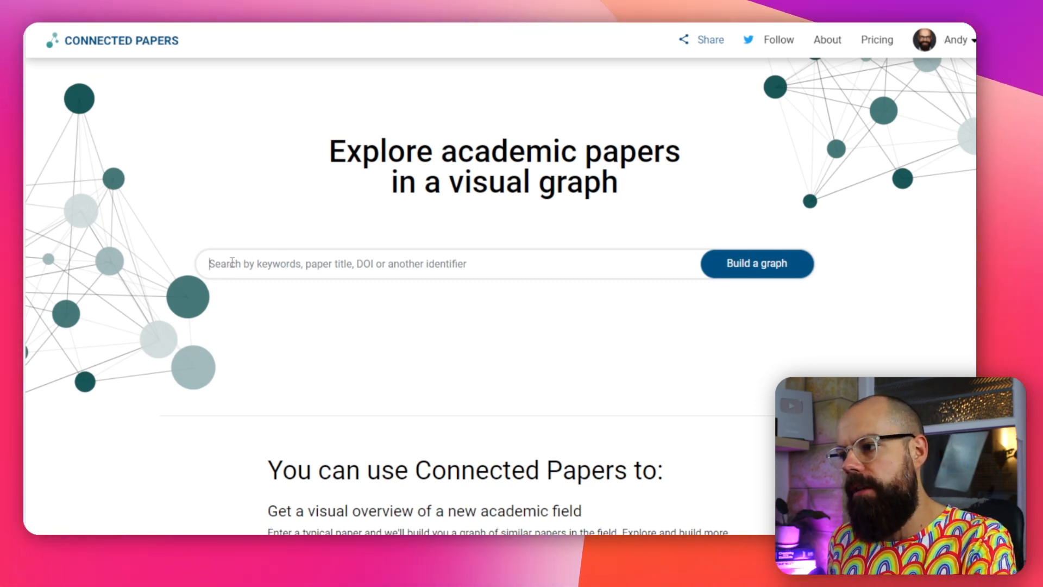
Step: Focus the Connected Papers search bar to start looking up a paper to graph
click(876, 41)
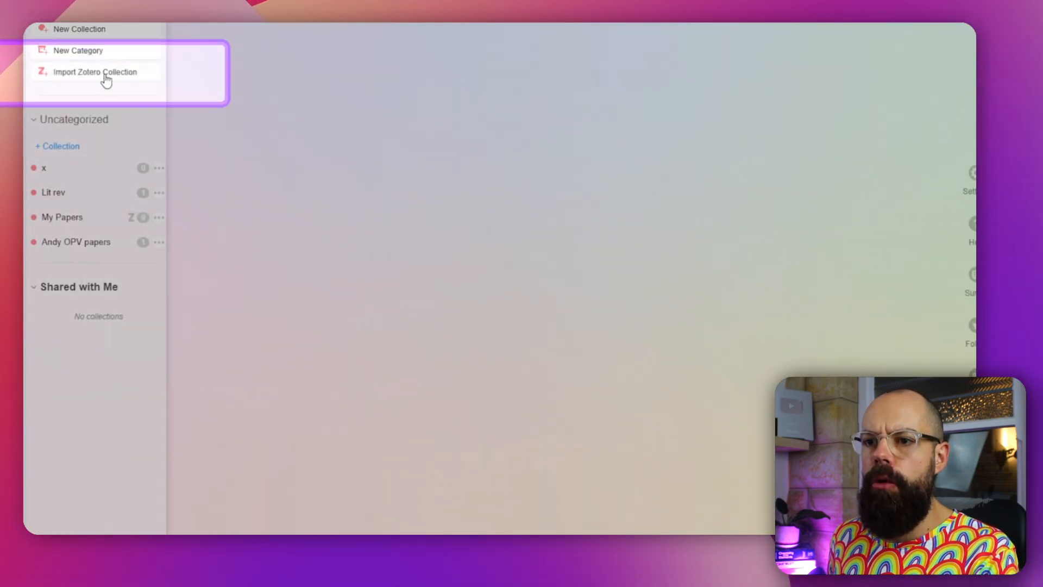
mouse_move(71, 154)
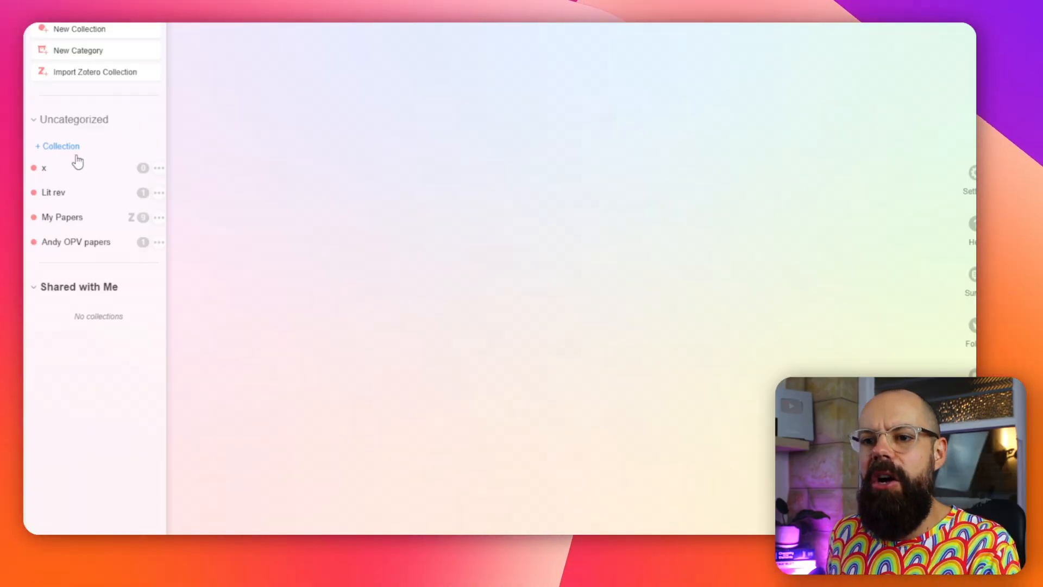
Step: Show the collections sidebar listing My Papers and Andy OPV papers
click(62, 217)
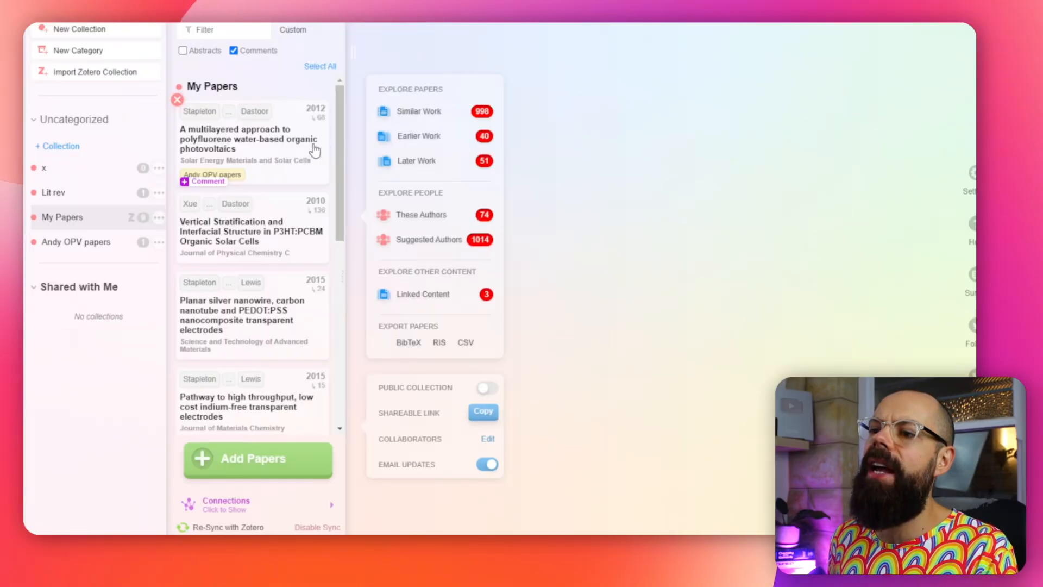
mouse_move(306, 320)
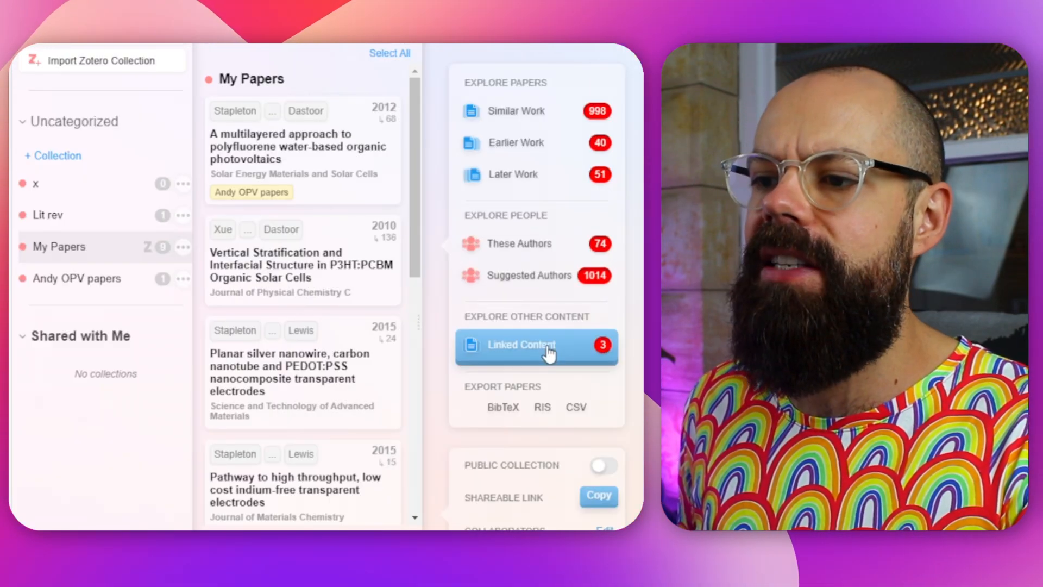
mouse_move(529, 275)
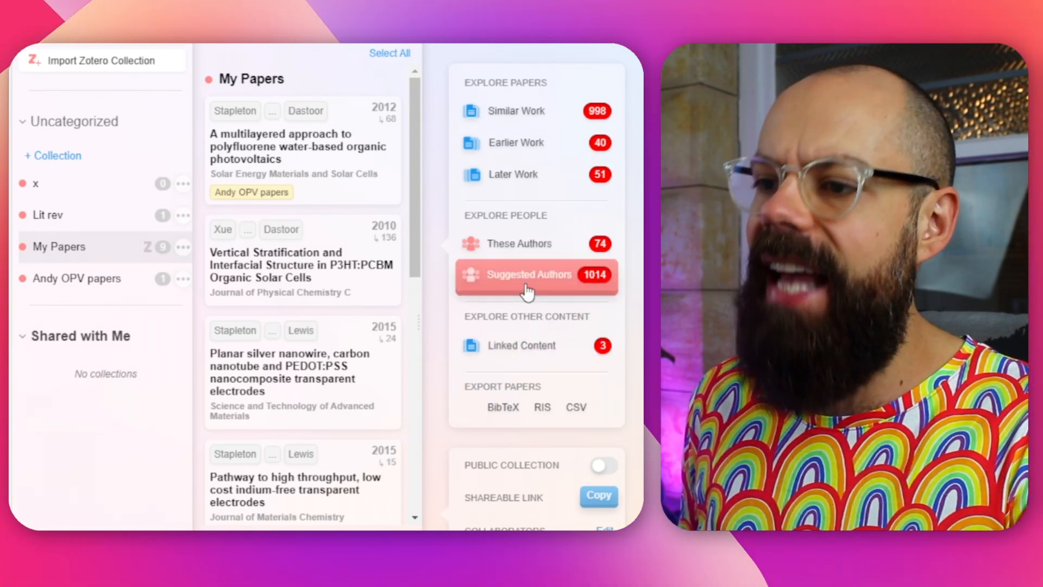
click(536, 273)
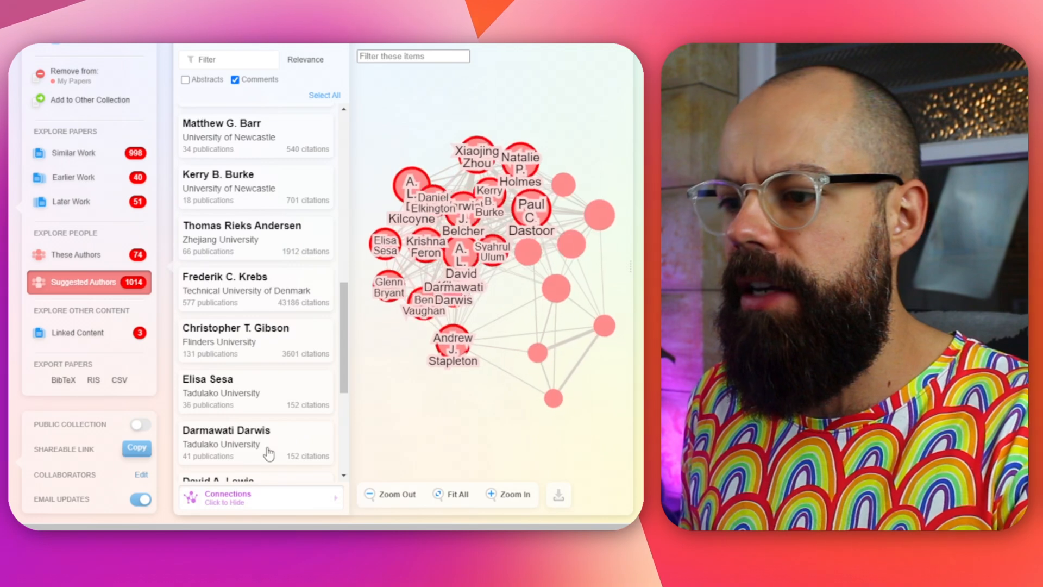
scroll(down, 3)
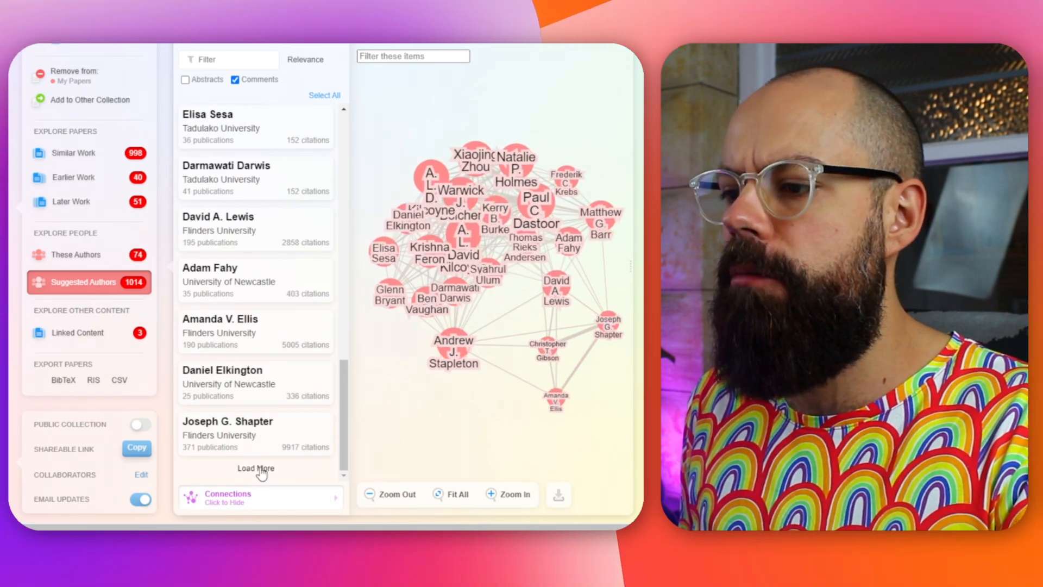
click(255, 469)
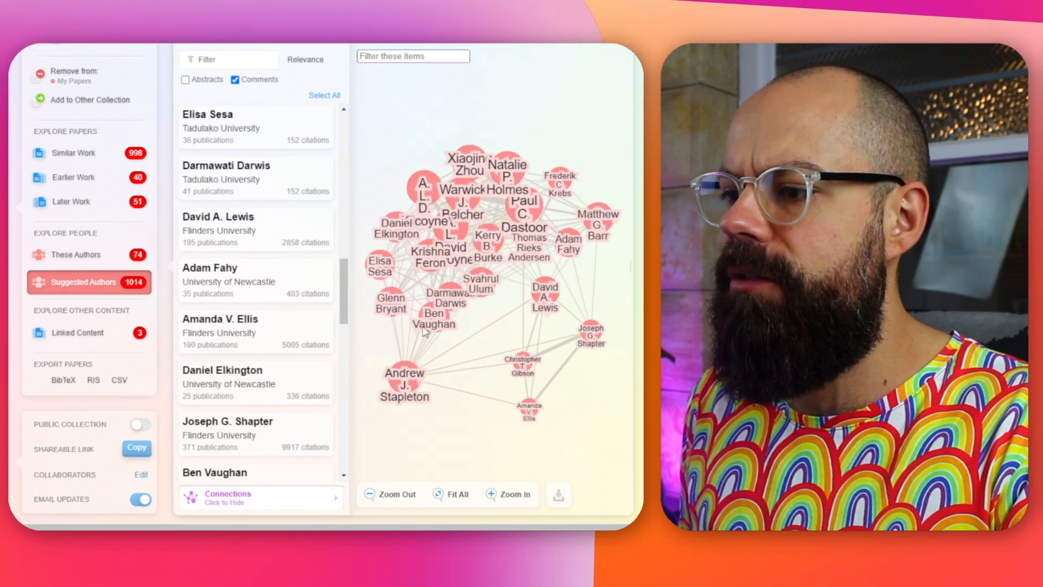
click(464, 172)
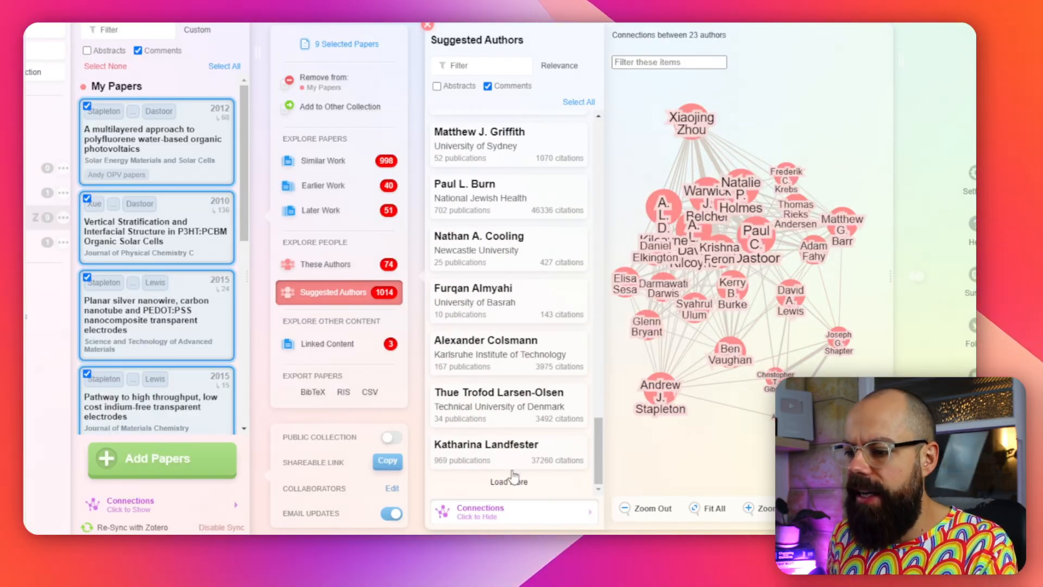
click(500, 399)
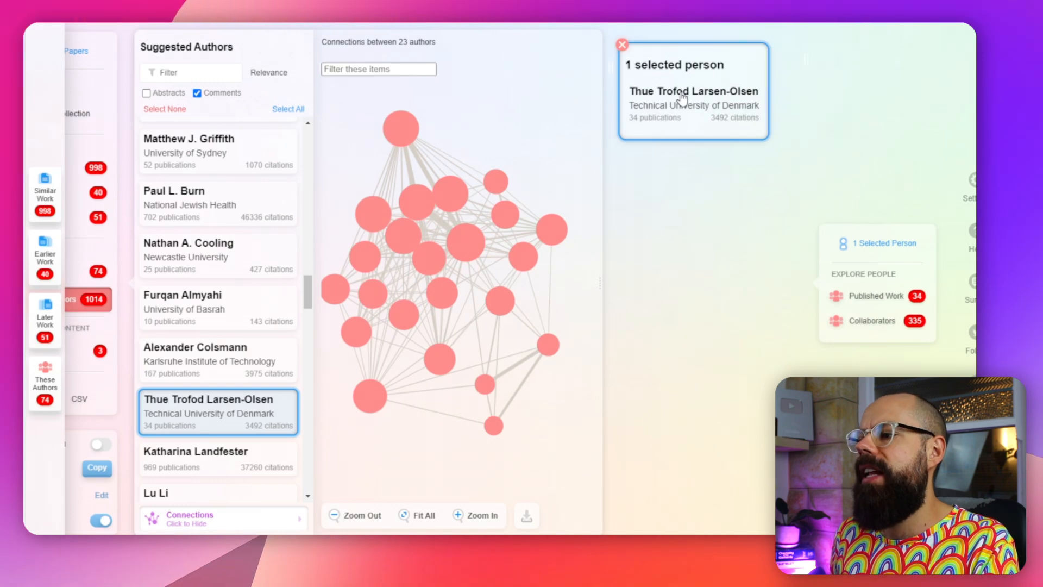
Step: Show Thue Trofod Larsen-Olsen's 34 published papers and their network graph
click(876, 296)
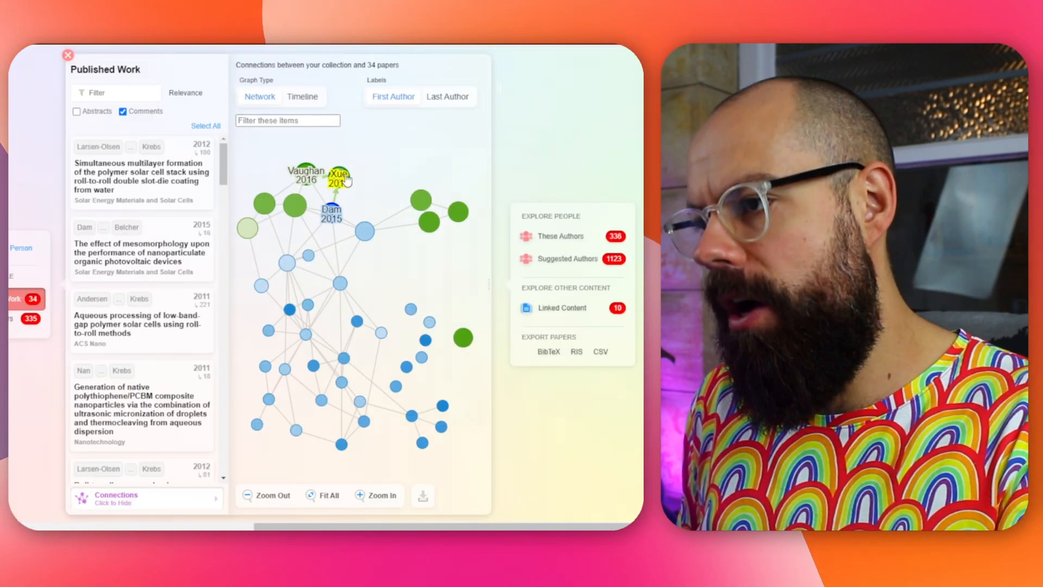
click(393, 97)
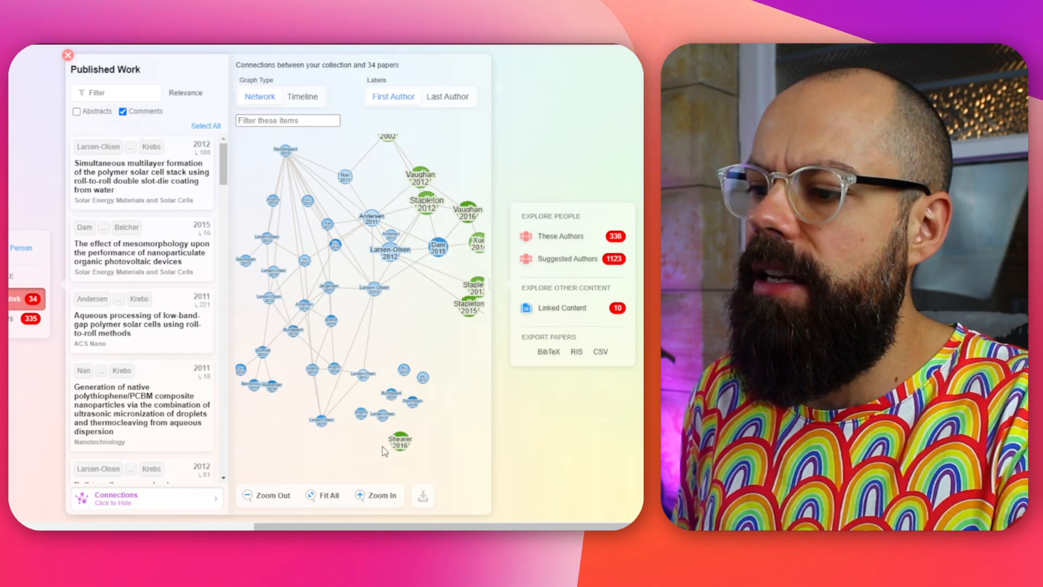
mouse_move(446, 368)
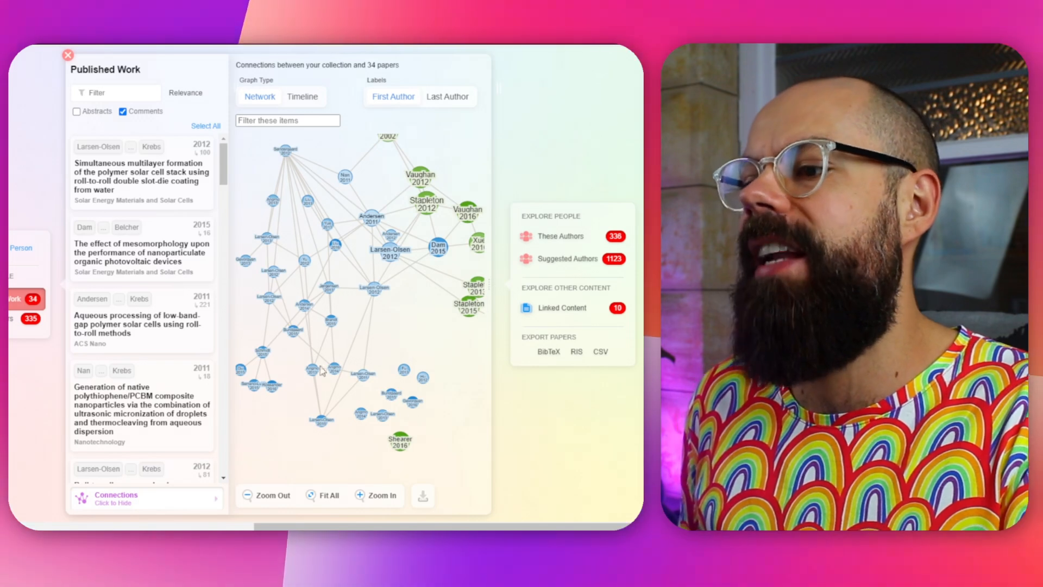
mouse_move(420, 308)
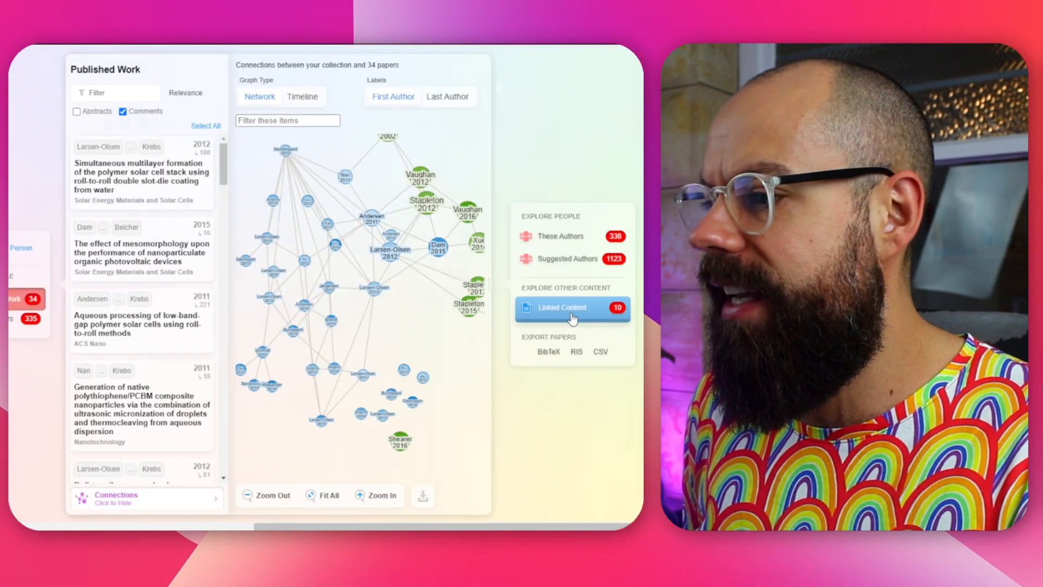
Step: Show earlier work for the 34 papers, then close the Published Work panel
click(579, 259)
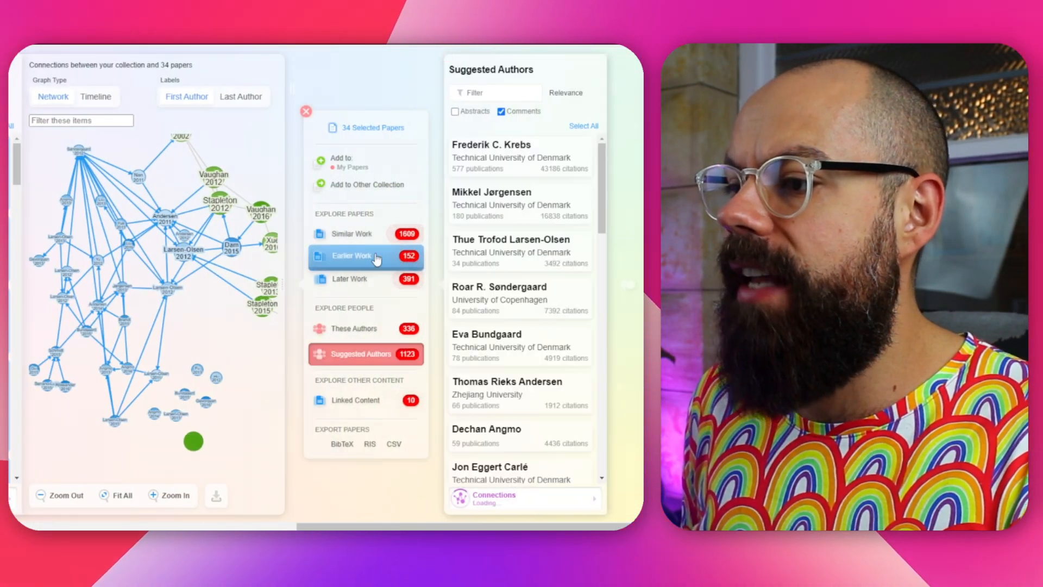
click(351, 234)
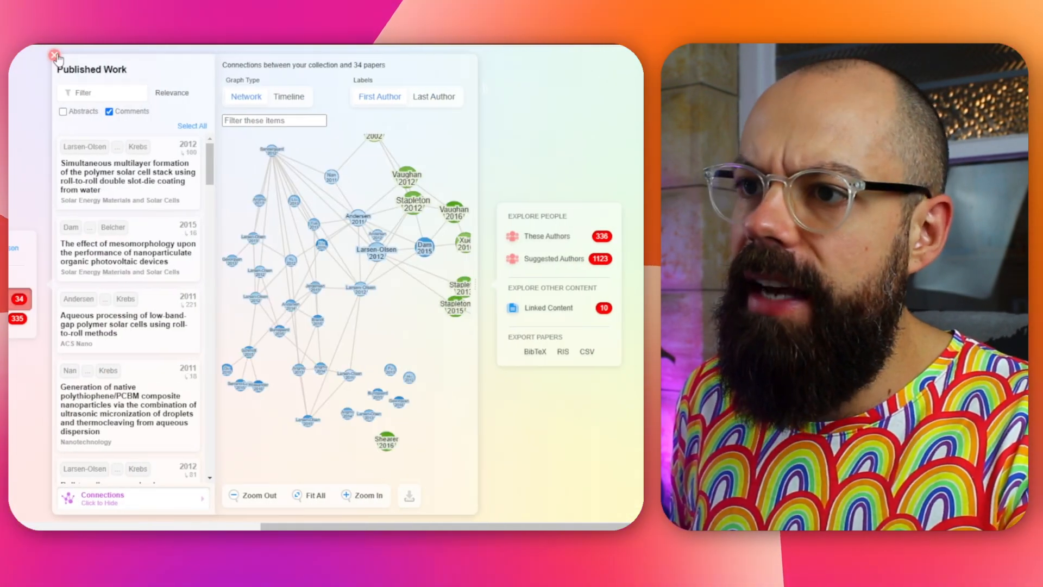
click(553, 259)
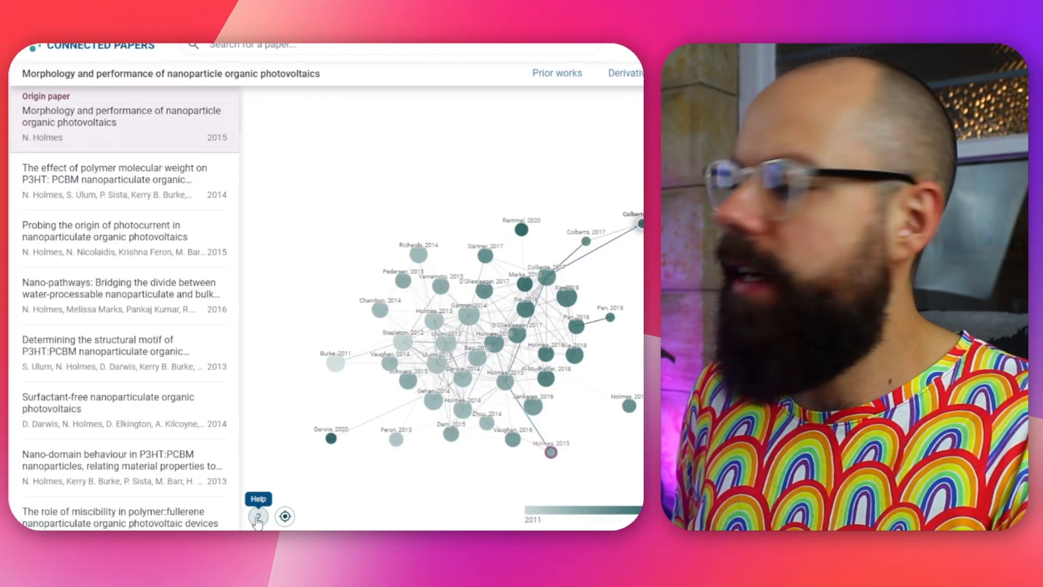
Step: Read the explanation of how to interpret the Connected Papers graph
click(257, 499)
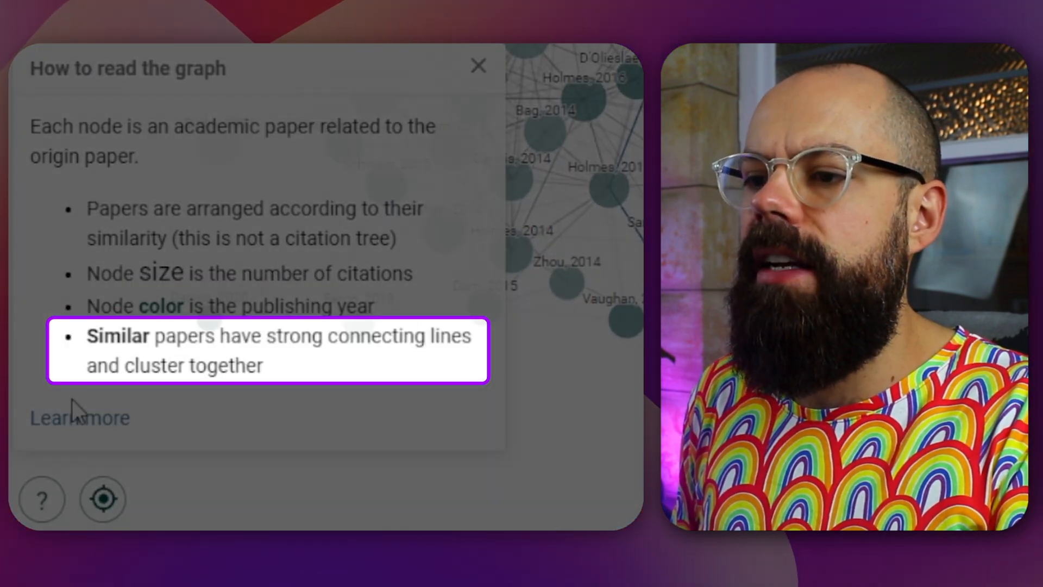
click(479, 66)
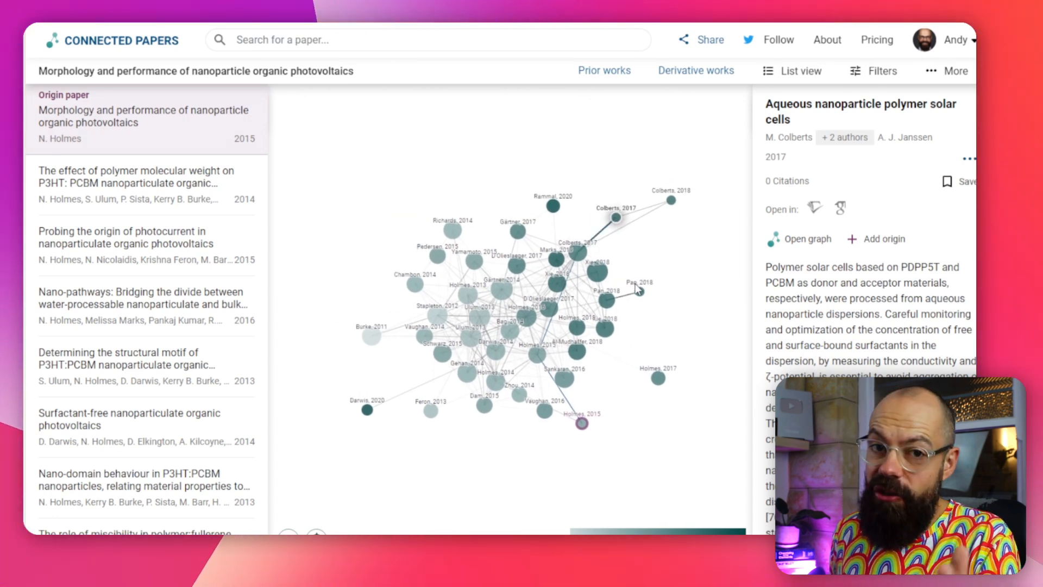
mouse_move(719, 390)
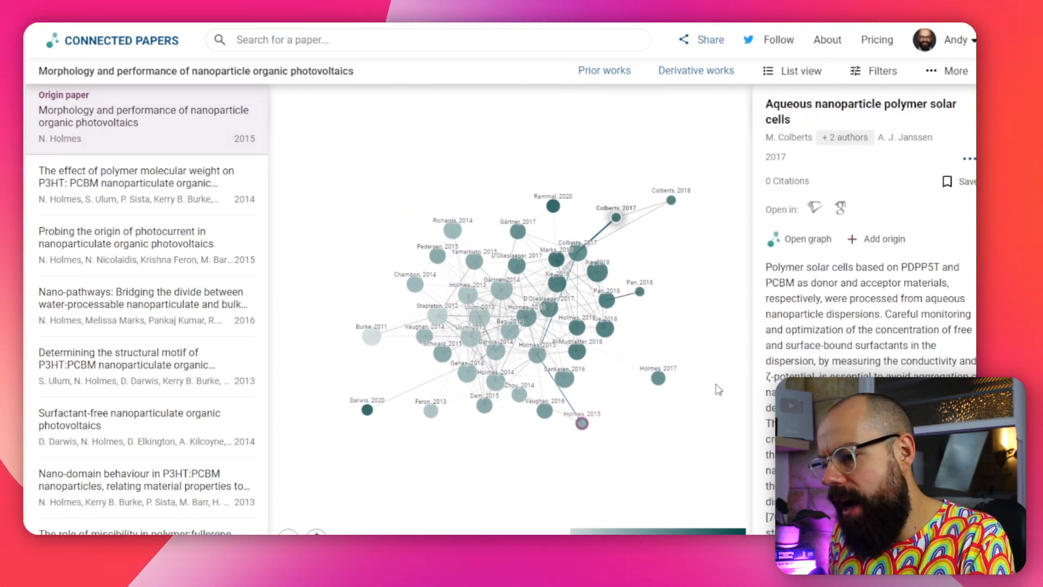
click(669, 200)
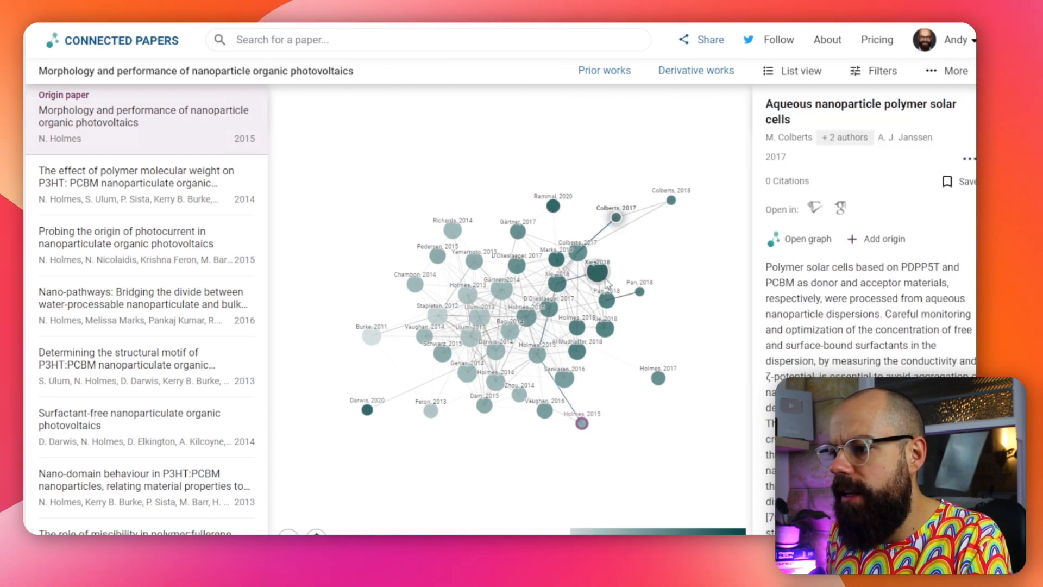
mouse_move(678, 202)
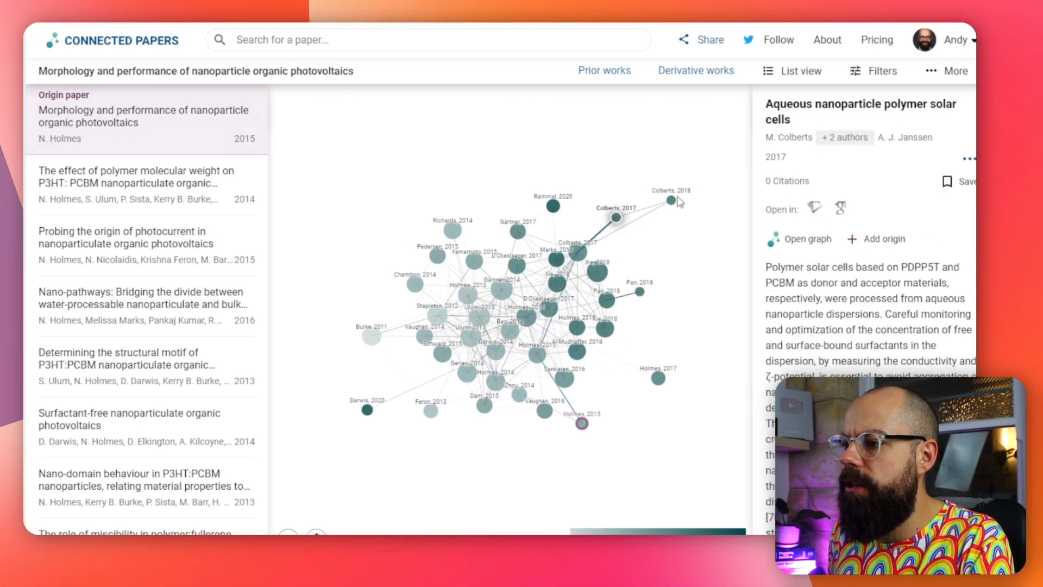
click(671, 200)
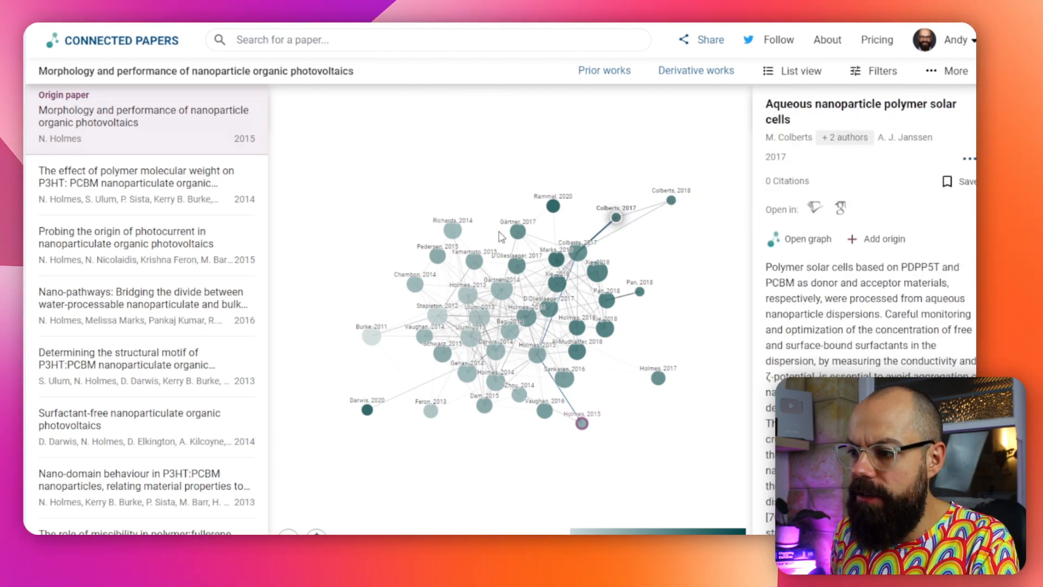
Step: Preview graph nodes such as the 2017 D'Olieslaeger paper, ending on the Rammal 2020 review
click(520, 266)
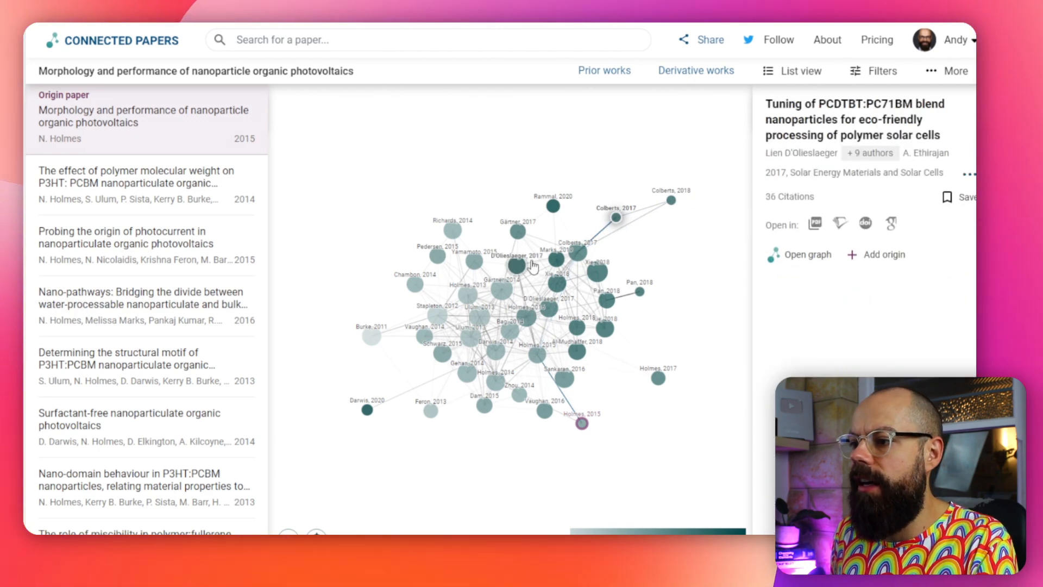
click(670, 200)
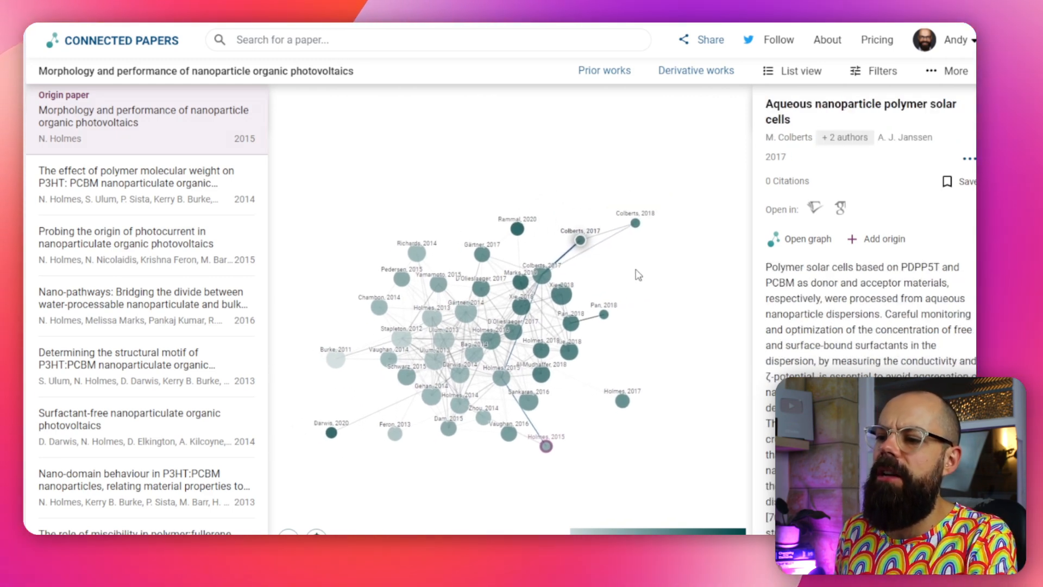
click(521, 206)
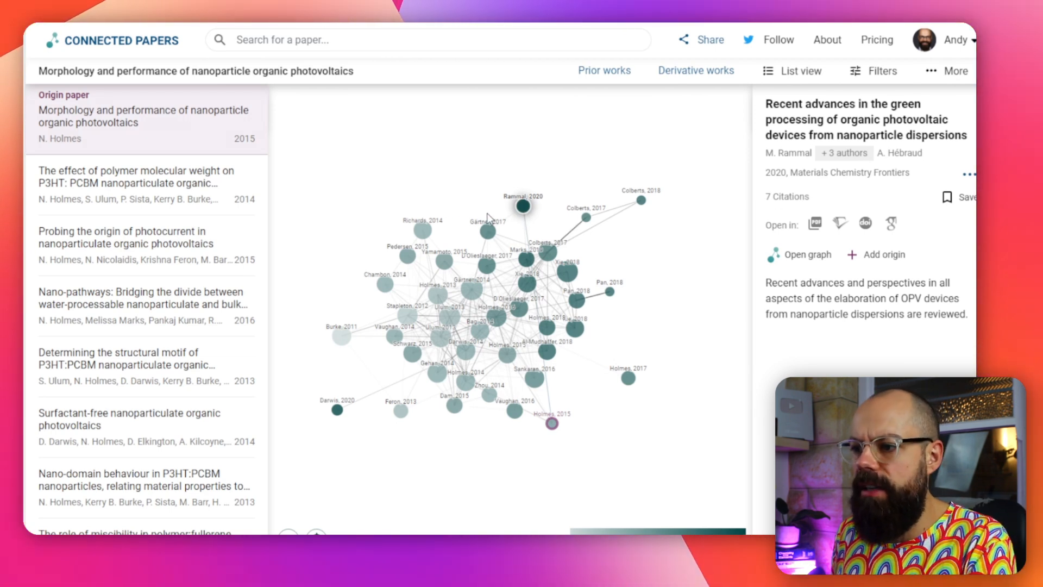
click(695, 71)
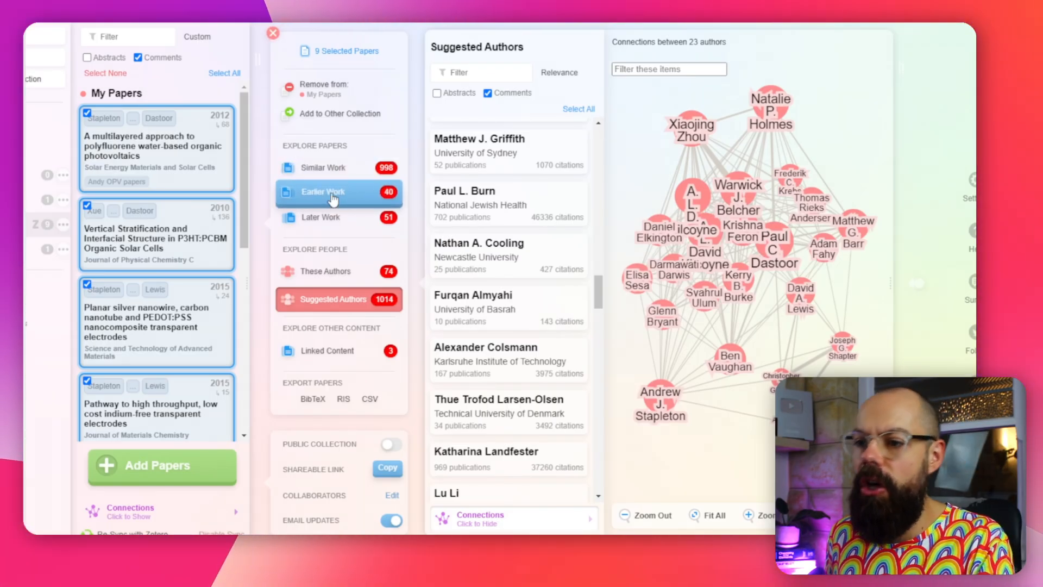
Step: Show earlier work, then later work for the nine selected papers and browse the list
click(322, 194)
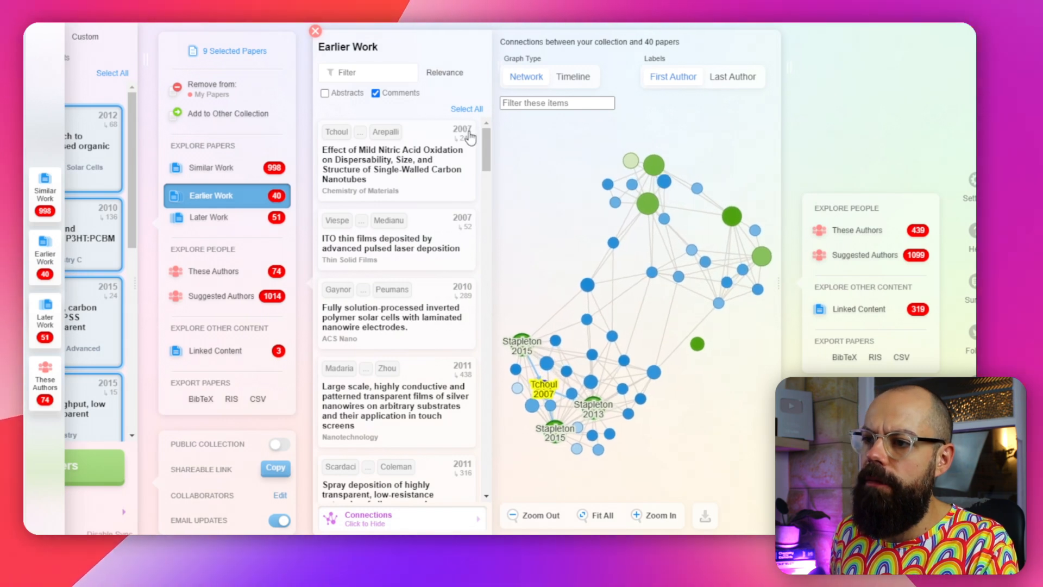
click(209, 218)
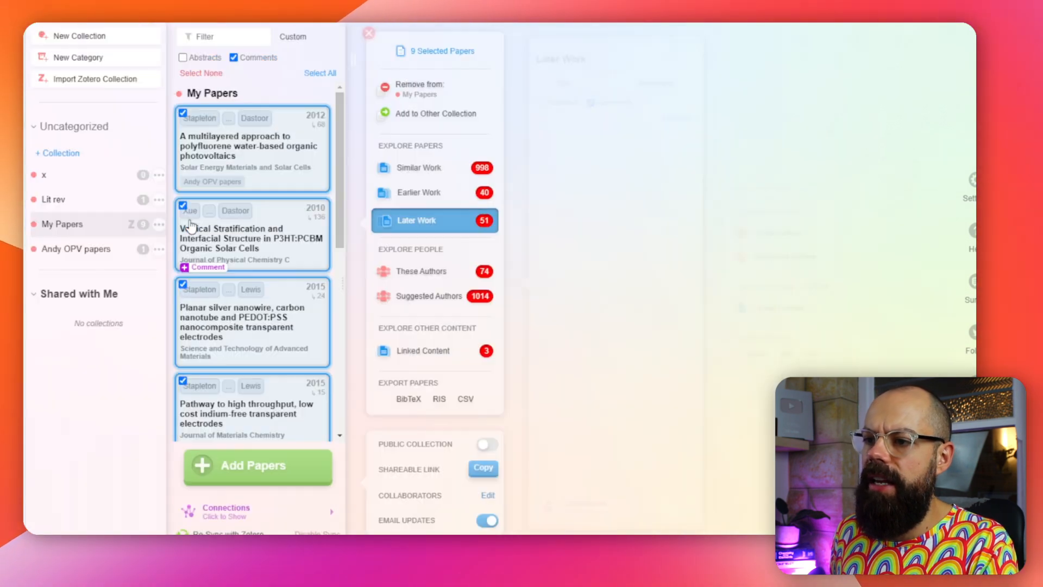
click(416, 220)
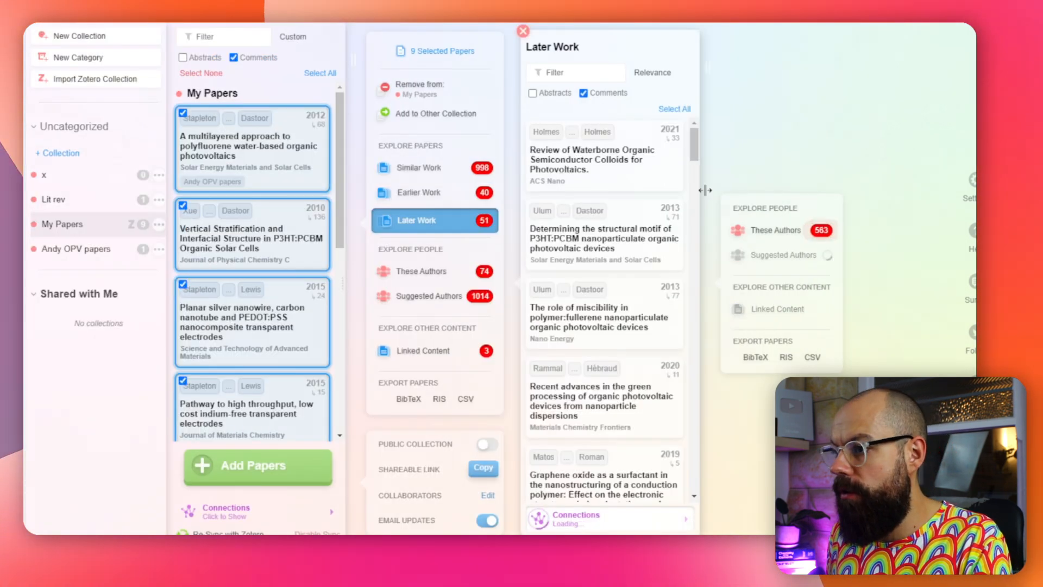
click(608, 517)
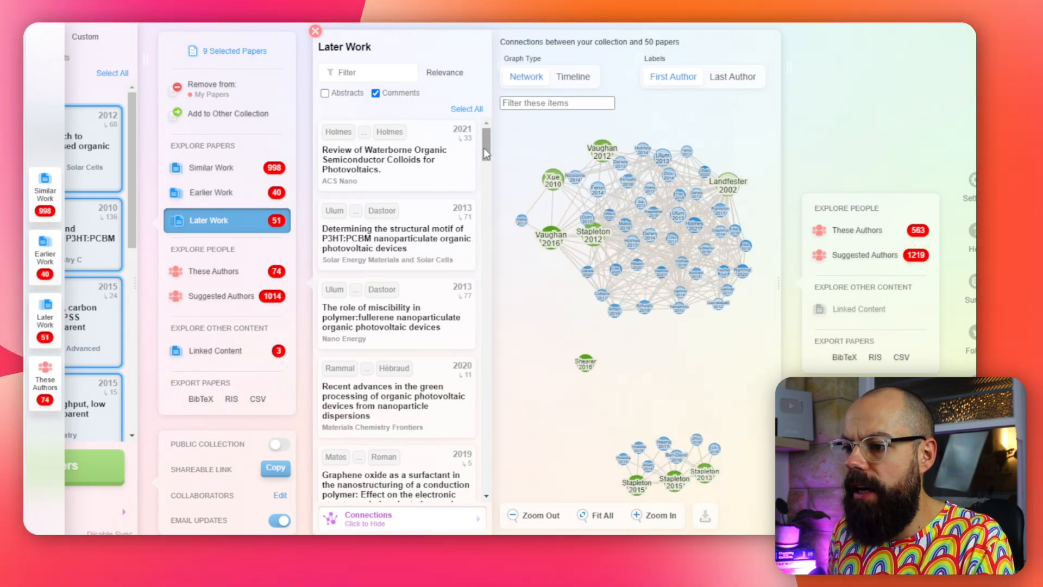
scroll(down, 3)
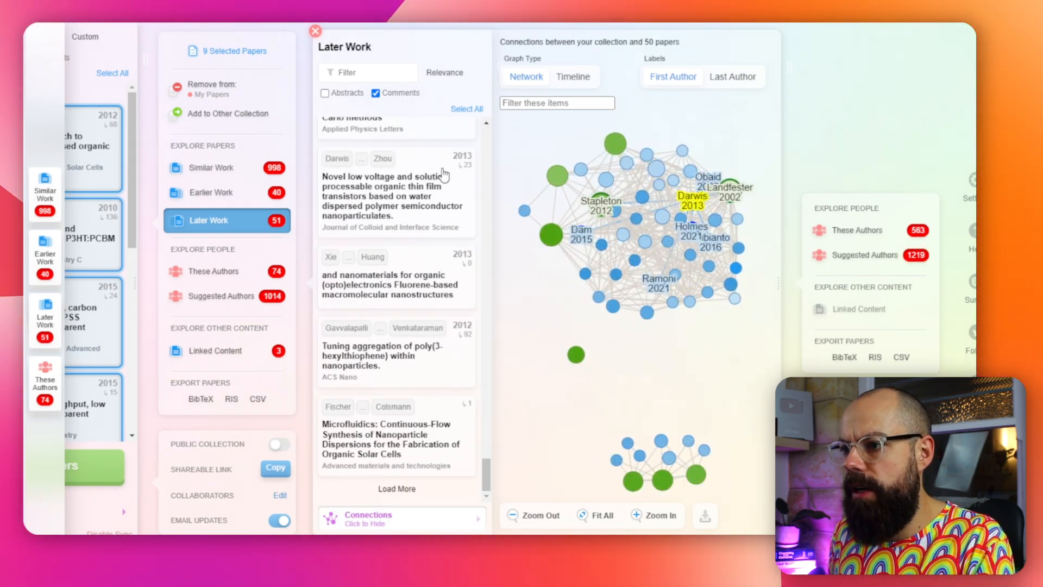
scroll(down, 3)
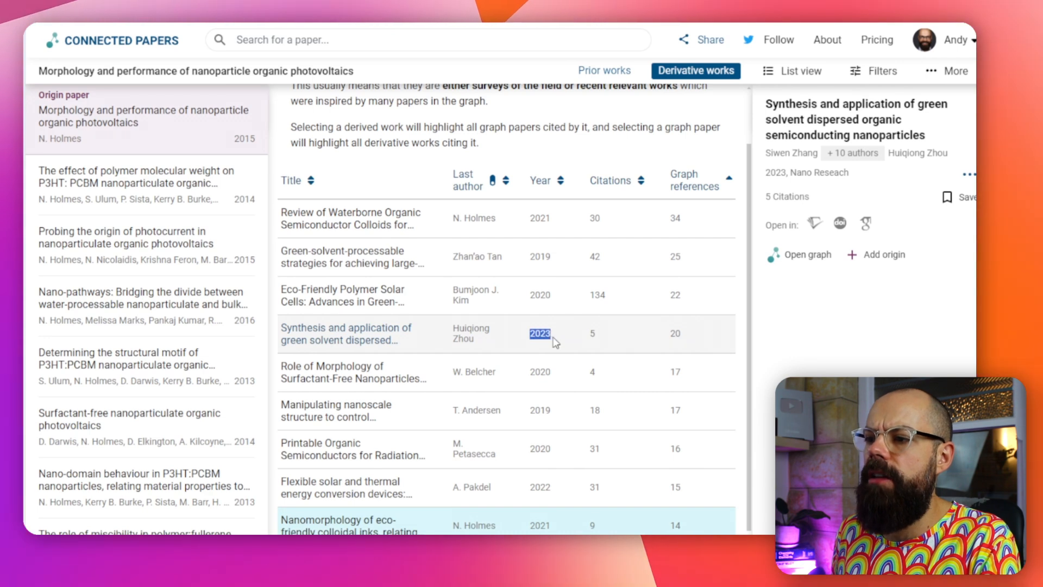
Step: Highlight the graph papers cited by the 2023 Zhou green-solvent nanoparticle paper
click(339, 466)
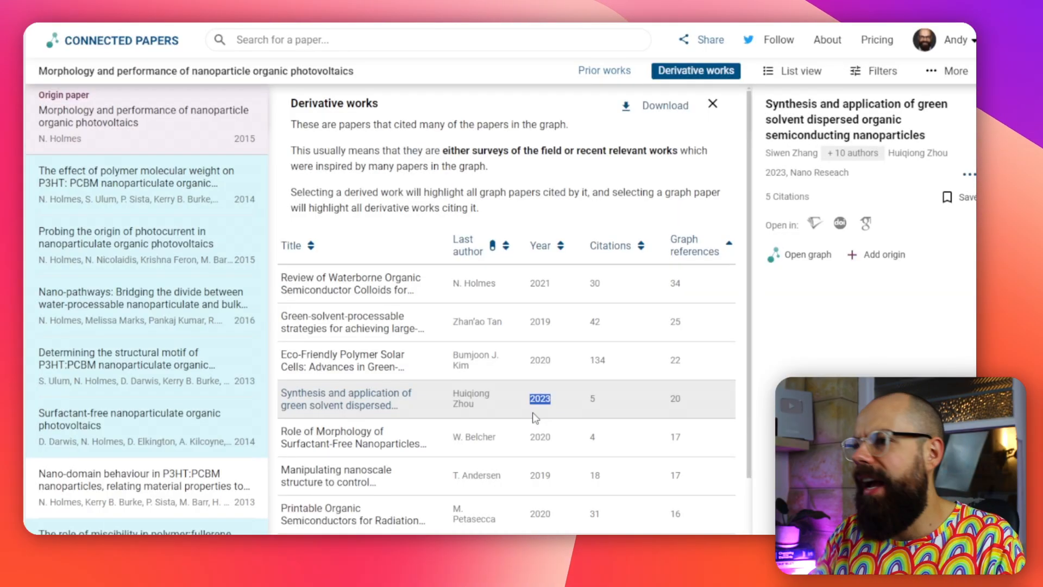
mouse_move(546, 369)
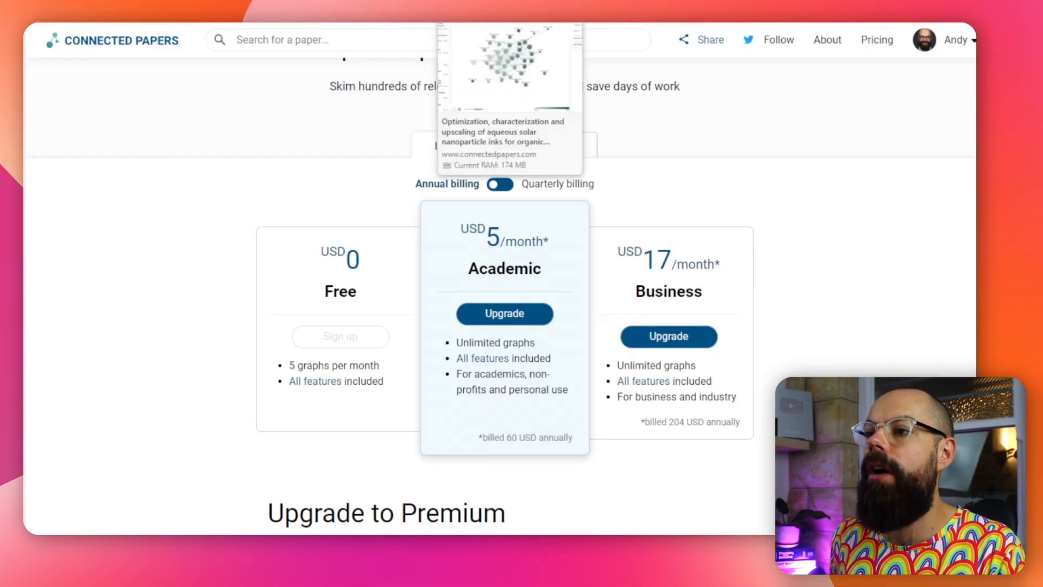
Step: Show the pricing plans: Free, Academic USD 5/month and Business USD 17/month
click(956, 39)
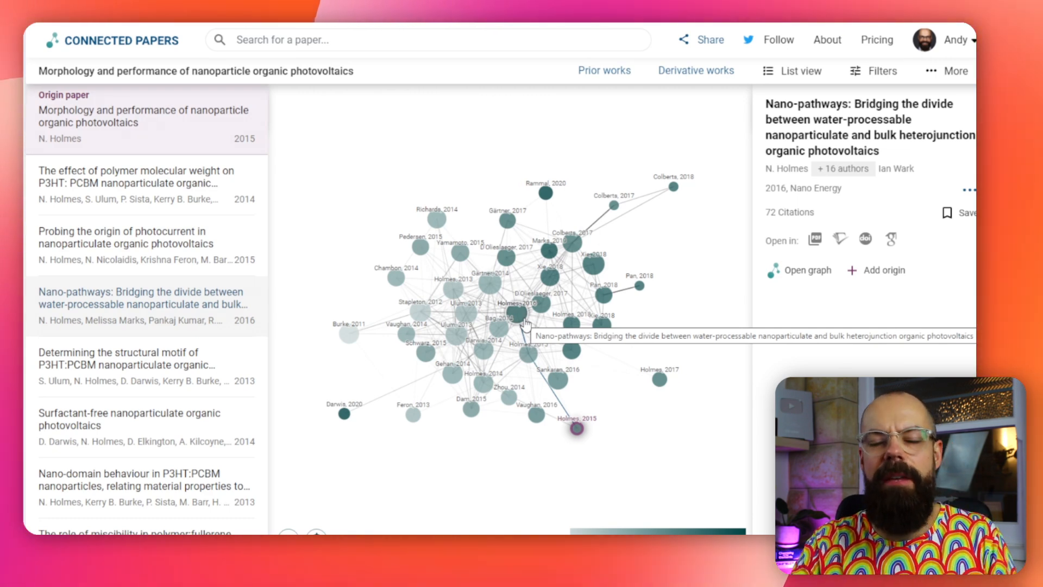
Step: Show details for Holmes's 2015 "Morphology and performance of nanoparticle organic photovoltaics" origin paper
click(143, 116)
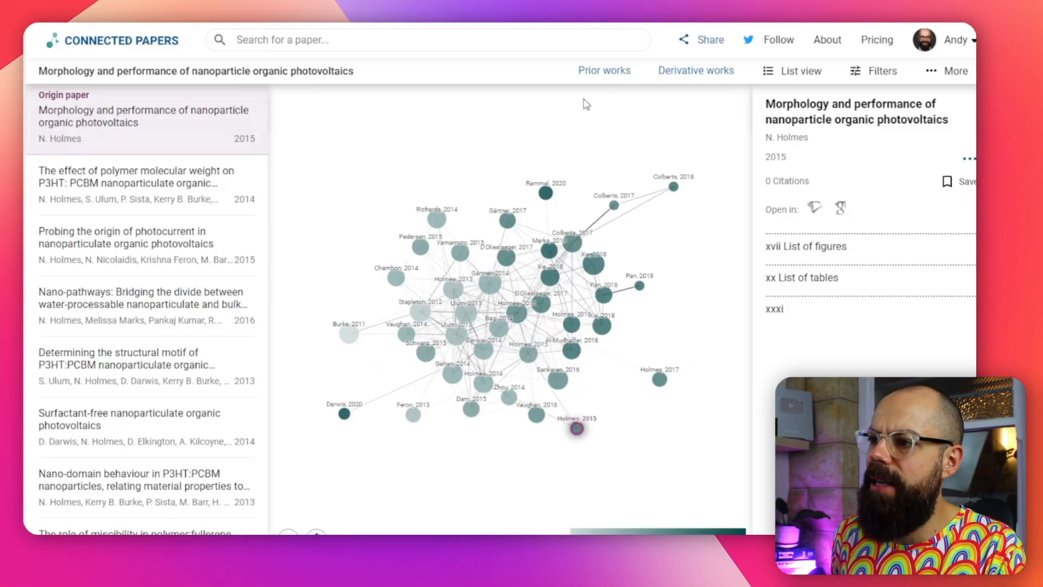
mouse_move(692, 143)
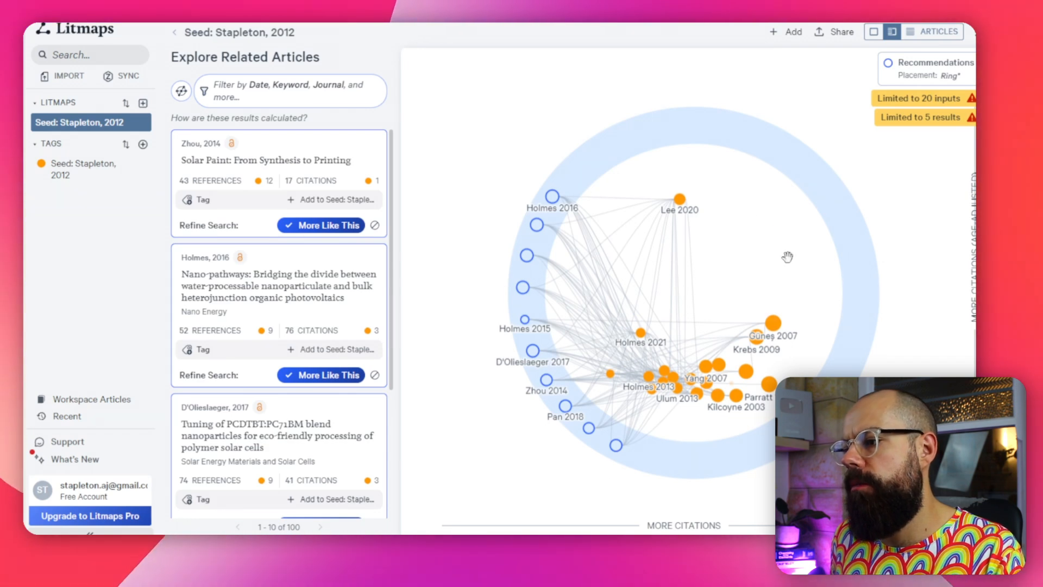
mouse_move(642, 323)
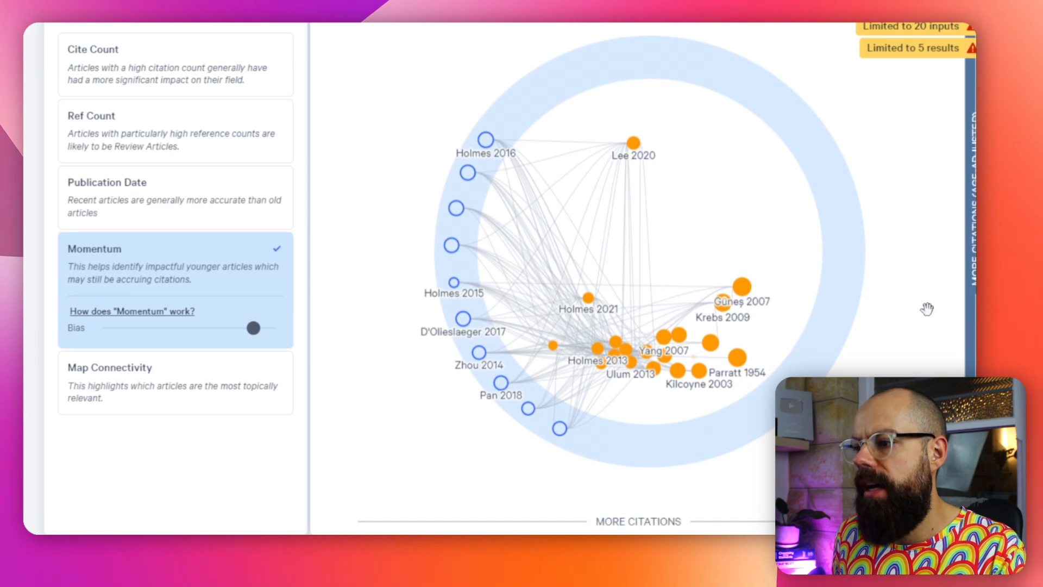
mouse_move(143, 170)
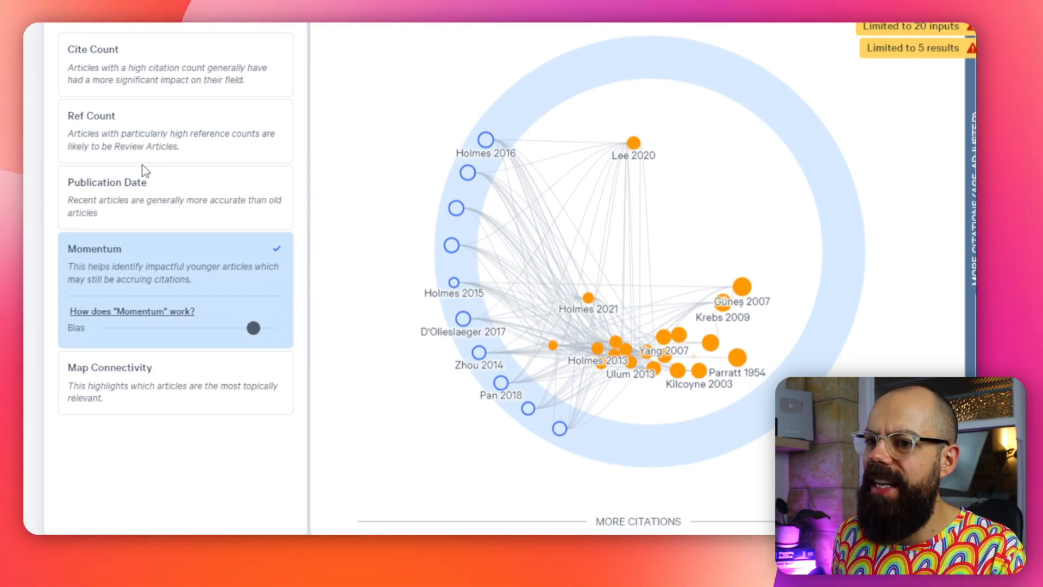